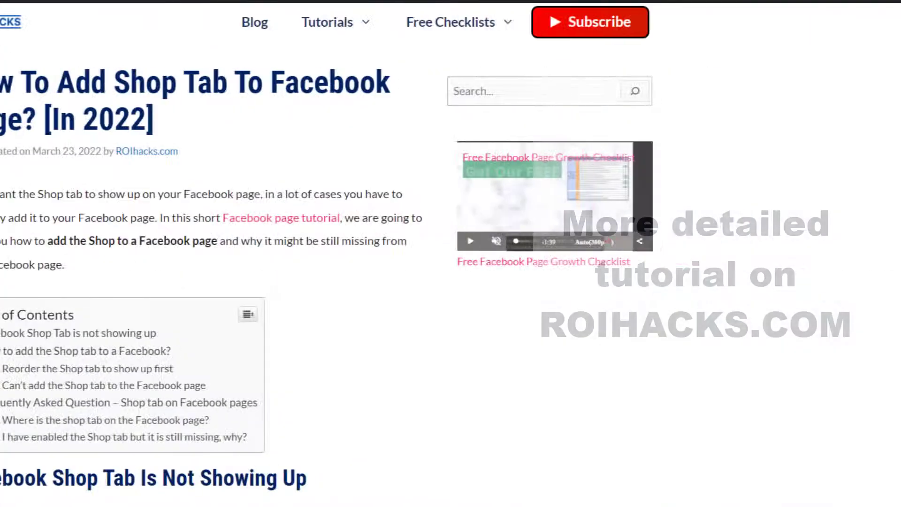
# Scroll the 'How To Add Shop Tab To Facebook Page' article down to its Templates and Tabs steps
pyautogui.scroll(-3)
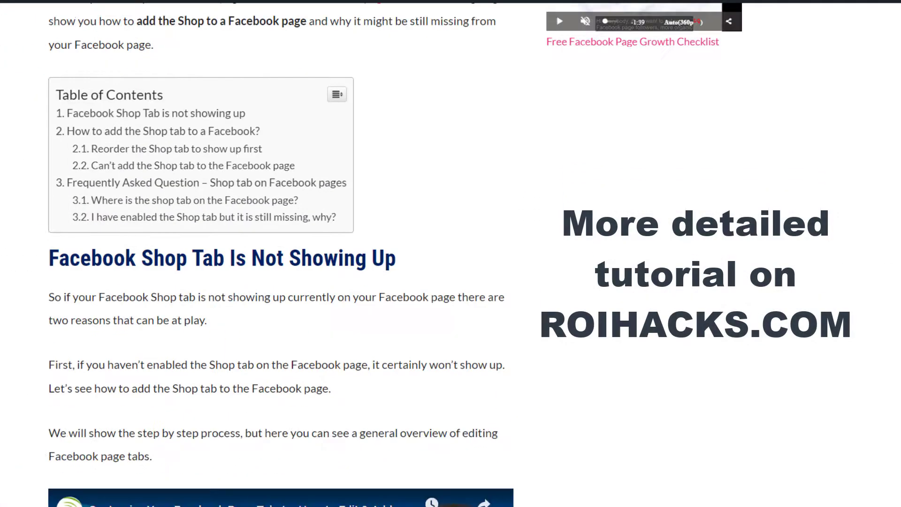
pyautogui.scroll(-3)
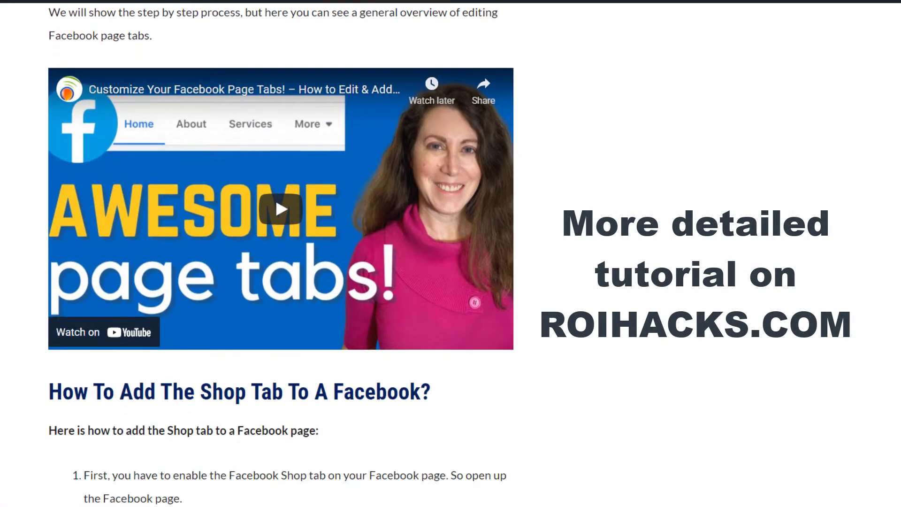
pyautogui.scroll(-3)
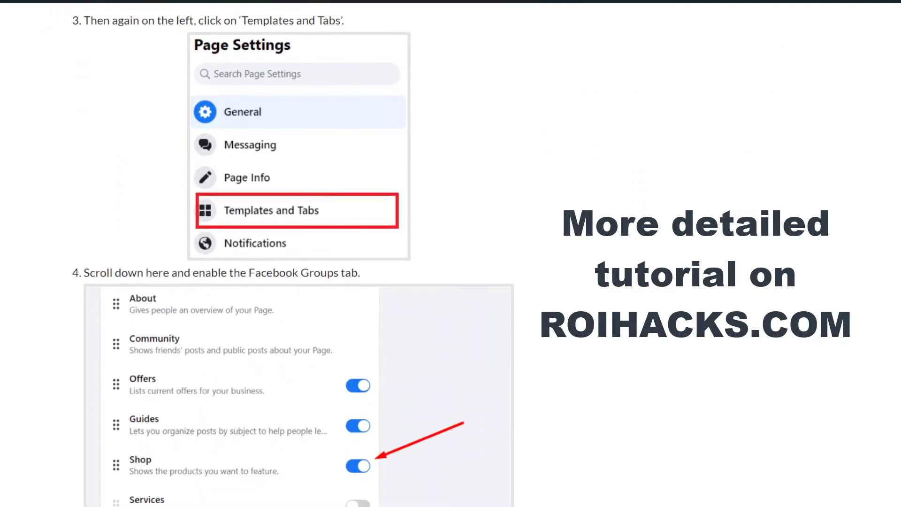
pyautogui.scroll(-3)
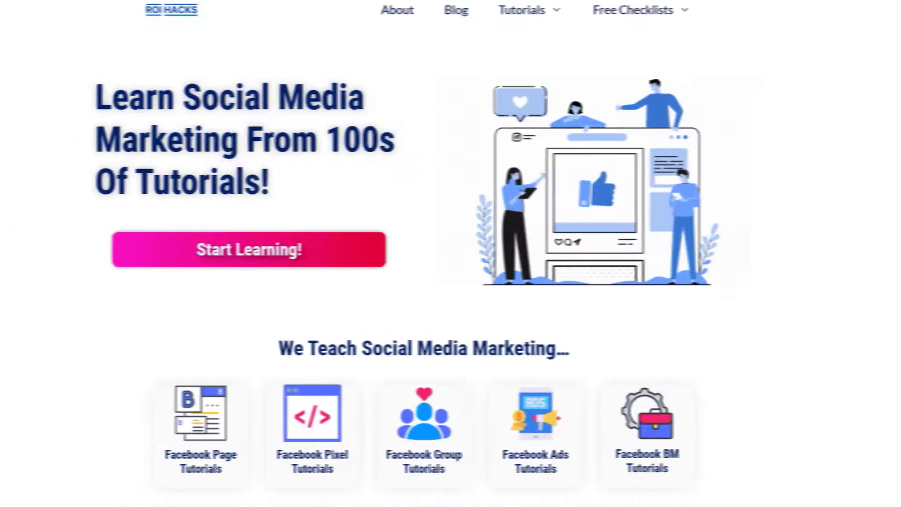
pyautogui.scroll(-3)
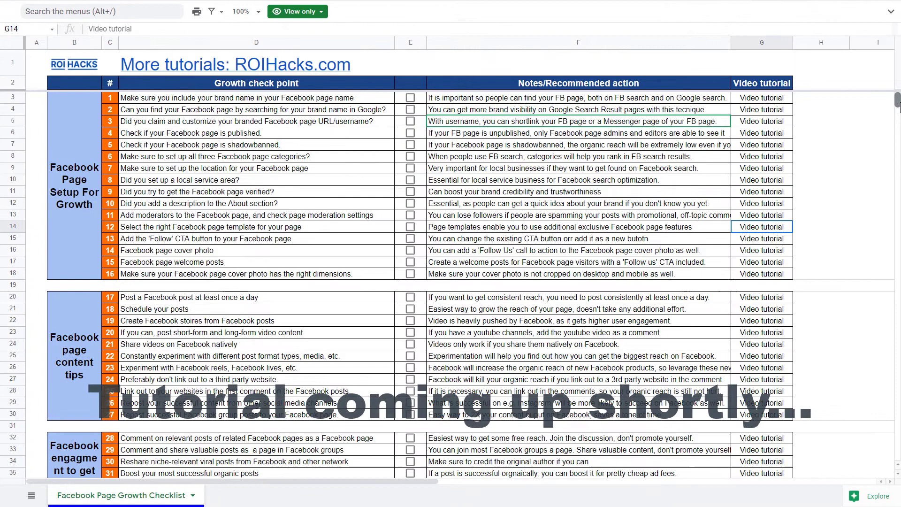
pyautogui.scroll(-3)
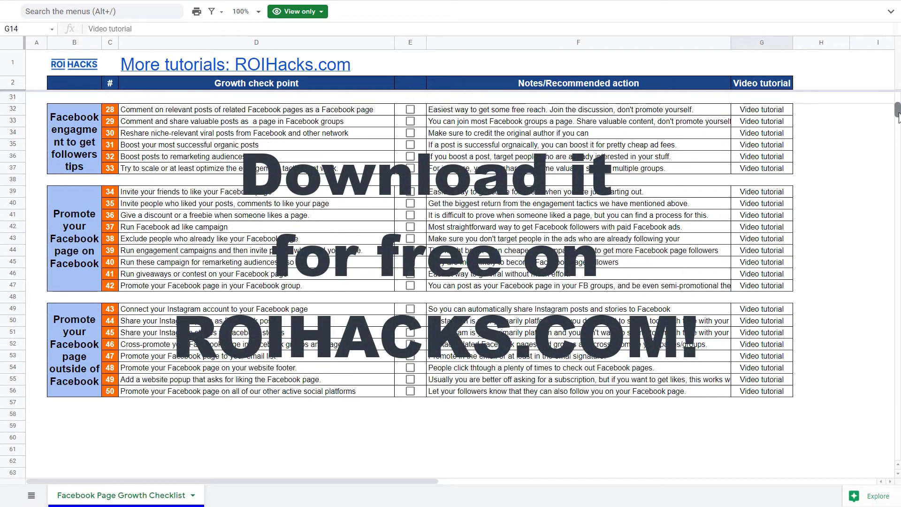
pyautogui.moveTo(890, 125)
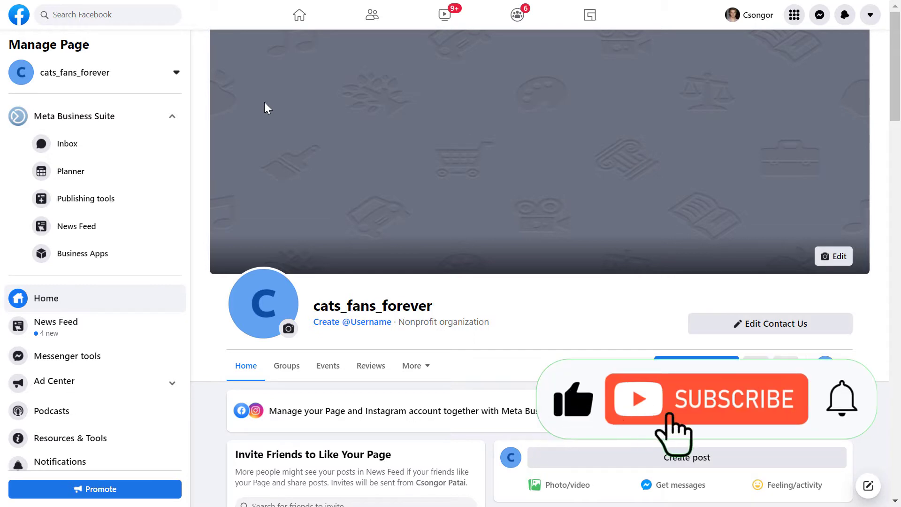
# Expand the page's More tab menu and scroll the Manage Page sidebar toward Settings
pyautogui.click(706, 400)
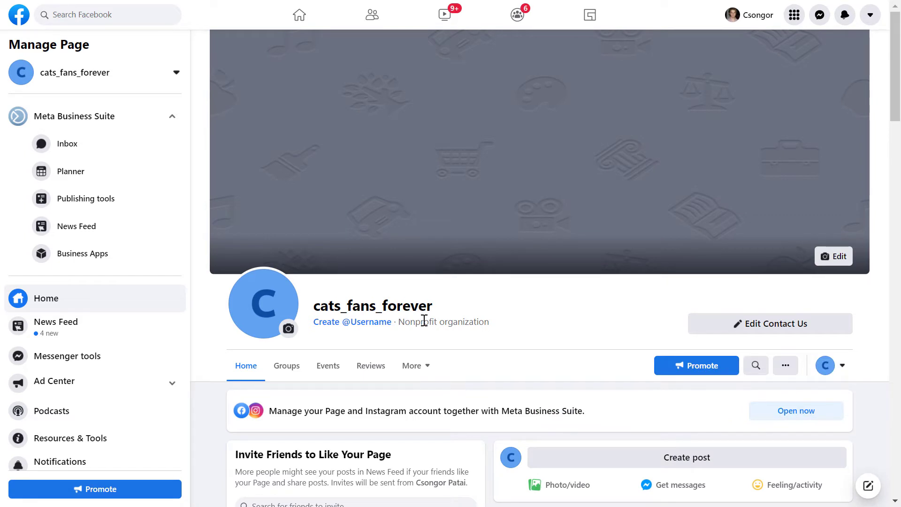
pyautogui.moveTo(384, 350)
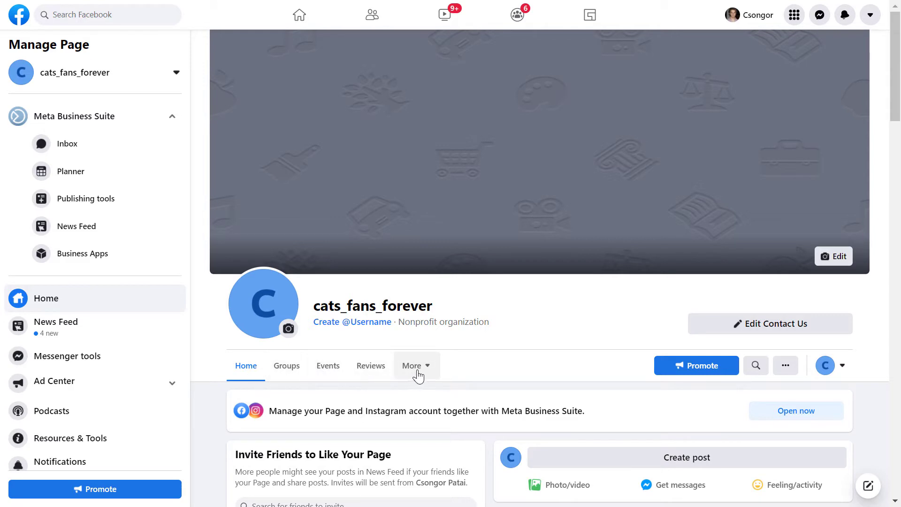
pyautogui.click(416, 366)
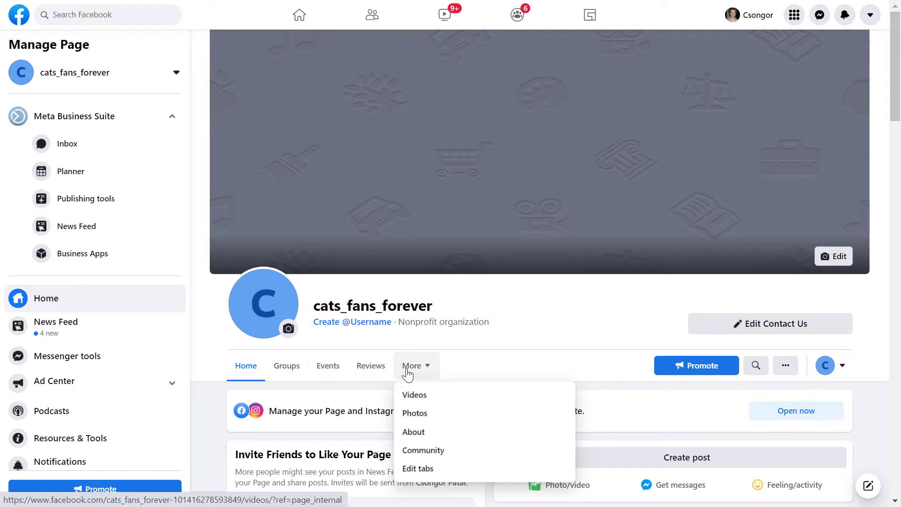
pyautogui.moveTo(200, 368)
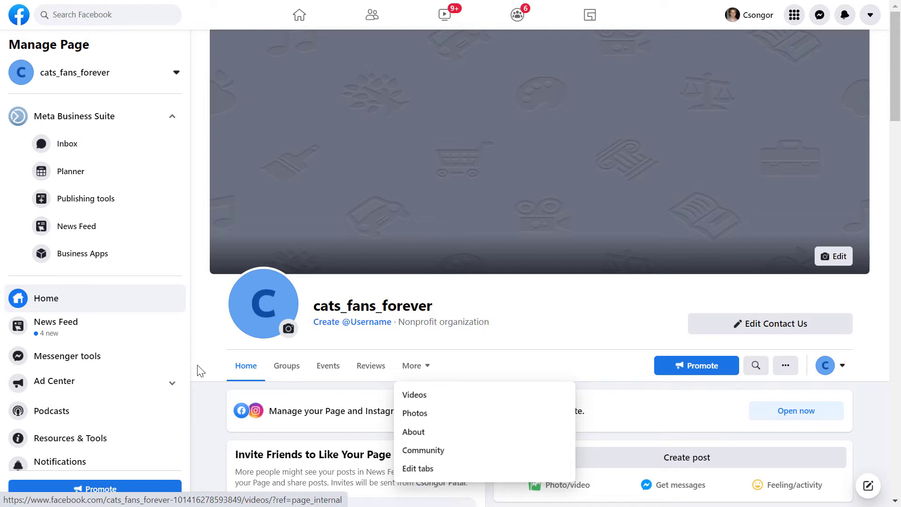
pyautogui.scroll(-3)
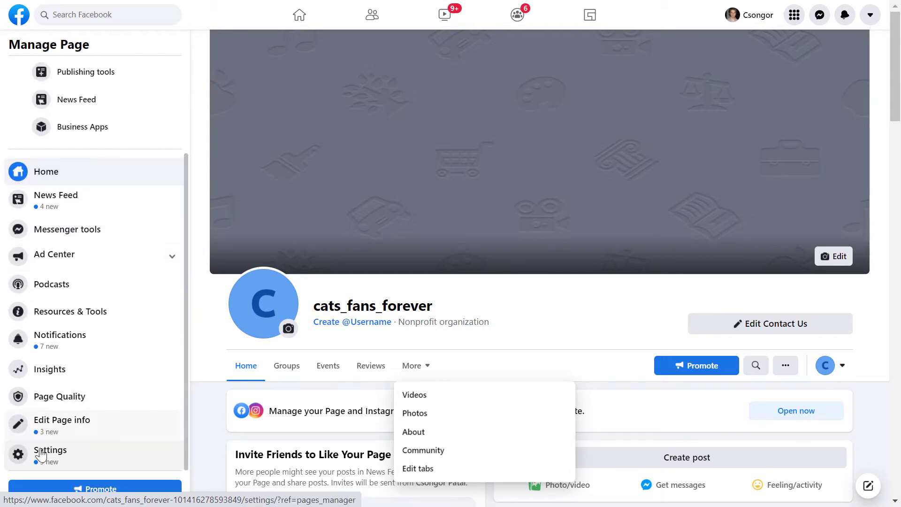
# Open Settings, then Templates and Tabs, and scroll the Tabs list down to Shop
pyautogui.click(50, 450)
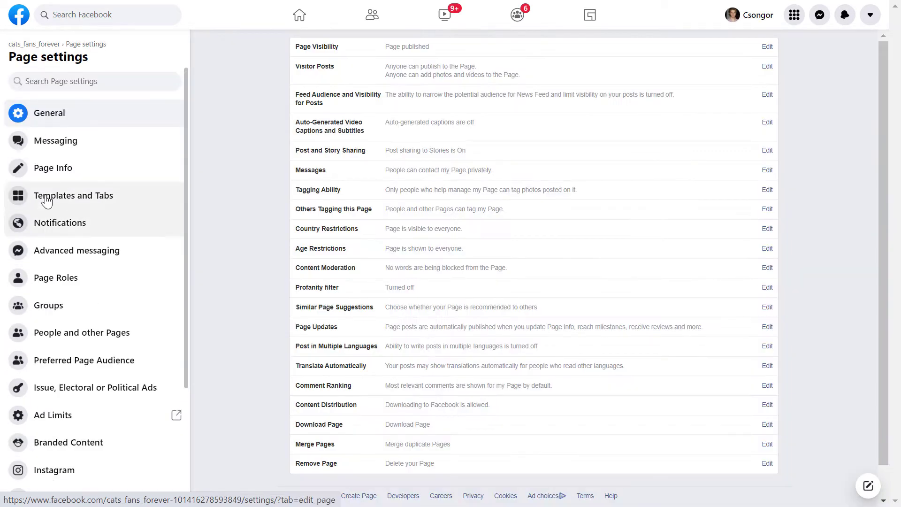
pyautogui.click(74, 196)
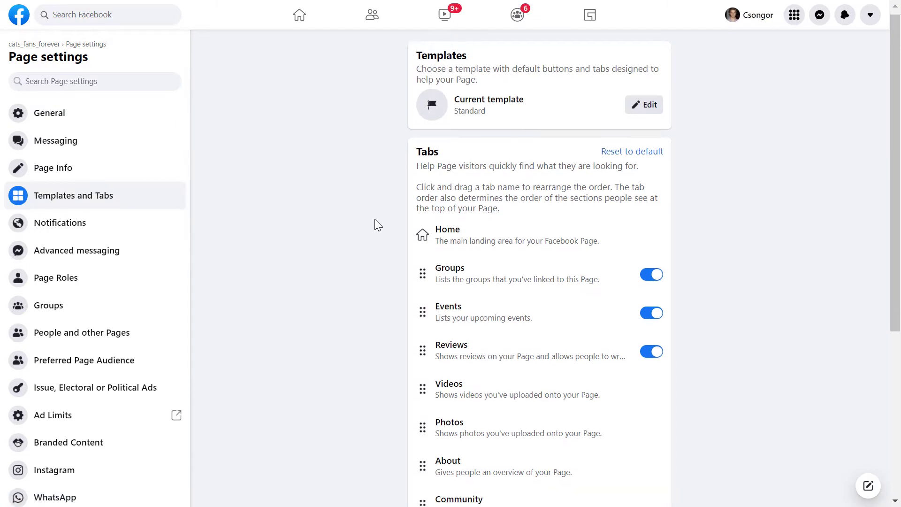
pyautogui.scroll(-3)
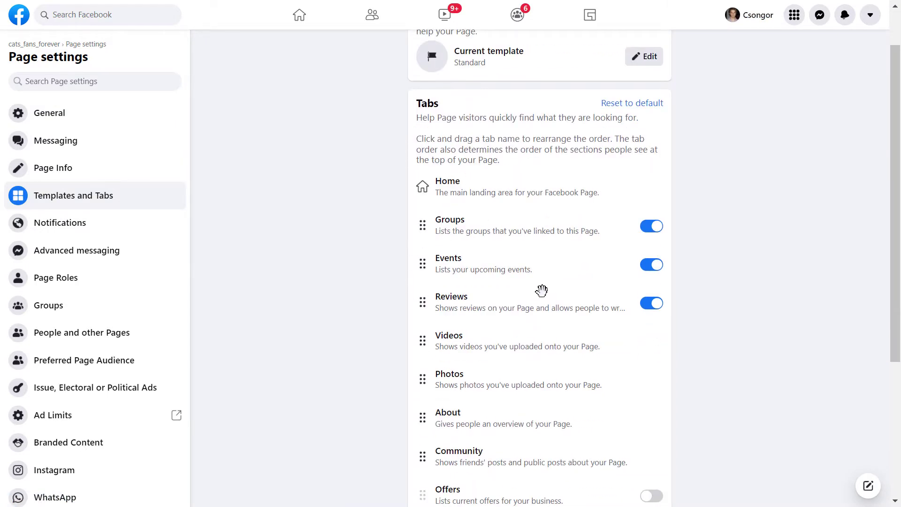
pyautogui.scroll(-3)
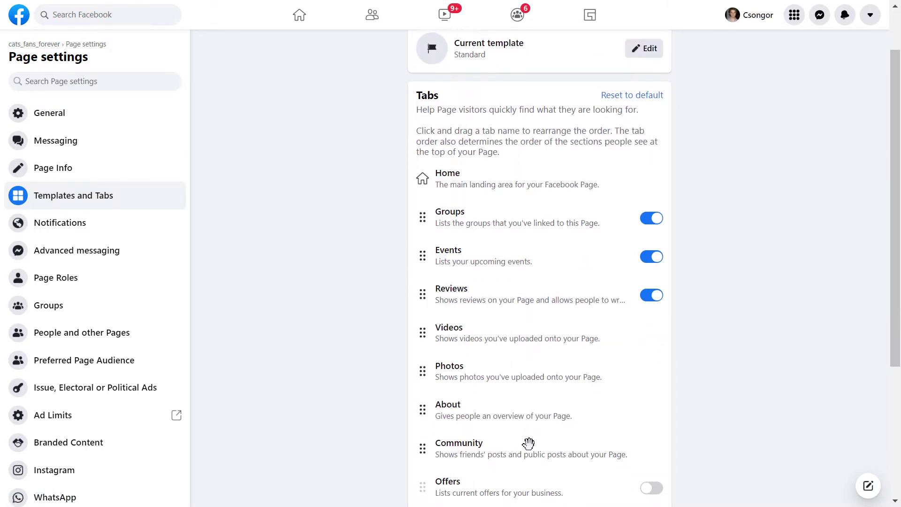
pyautogui.scroll(-3)
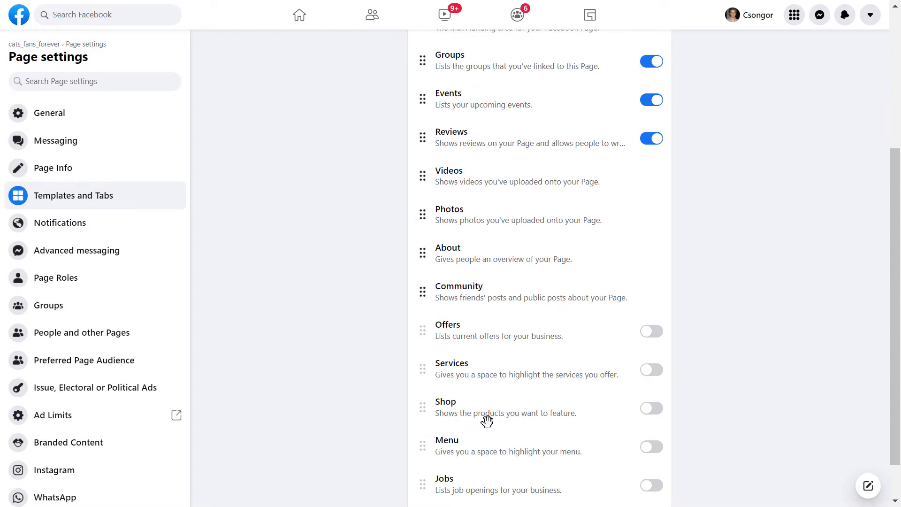
pyautogui.moveTo(655, 417)
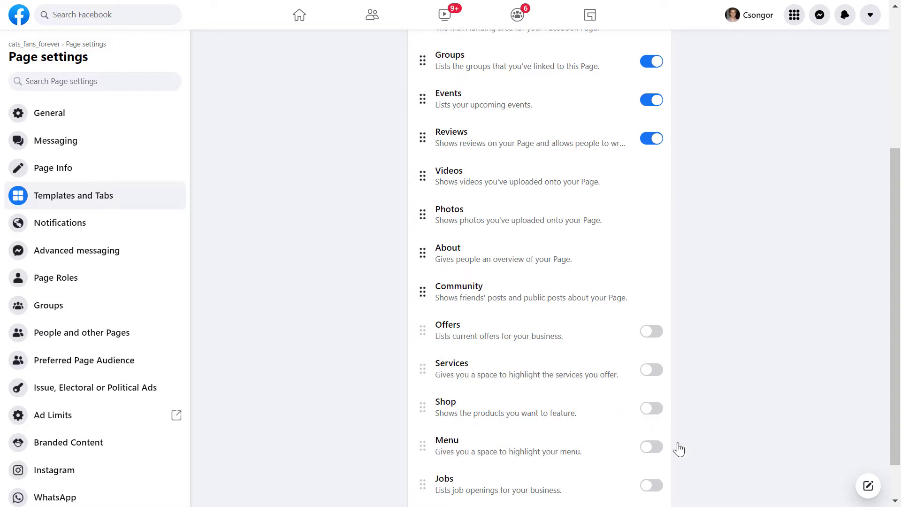
# Switch on the Shop tab toggle
pyautogui.click(651, 407)
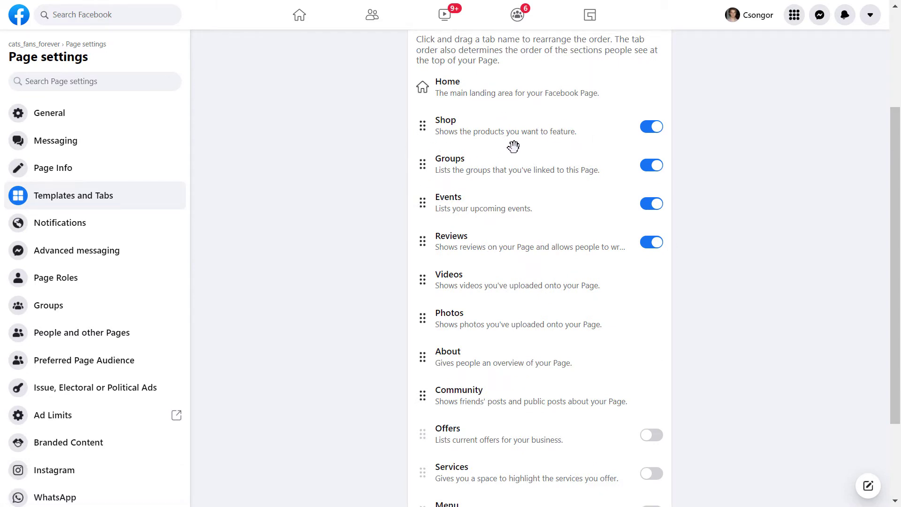
pyautogui.moveTo(637, 442)
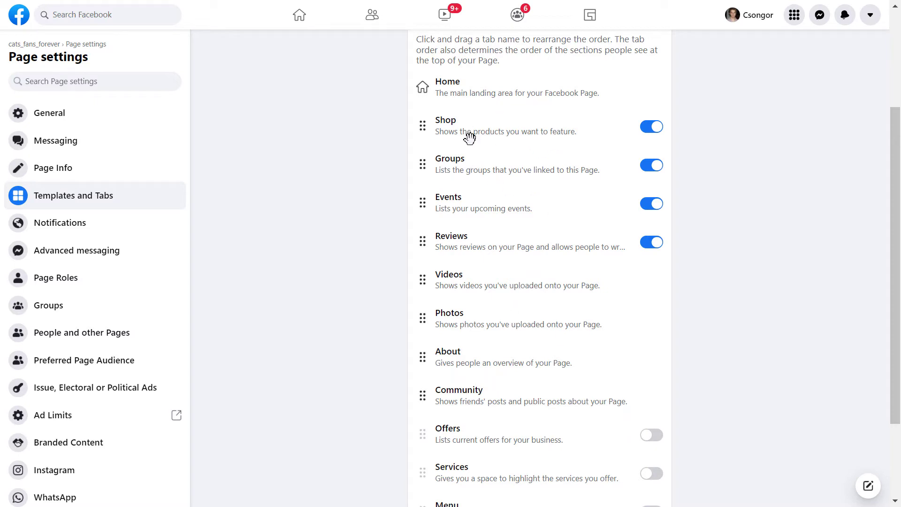
pyautogui.moveTo(439, 323)
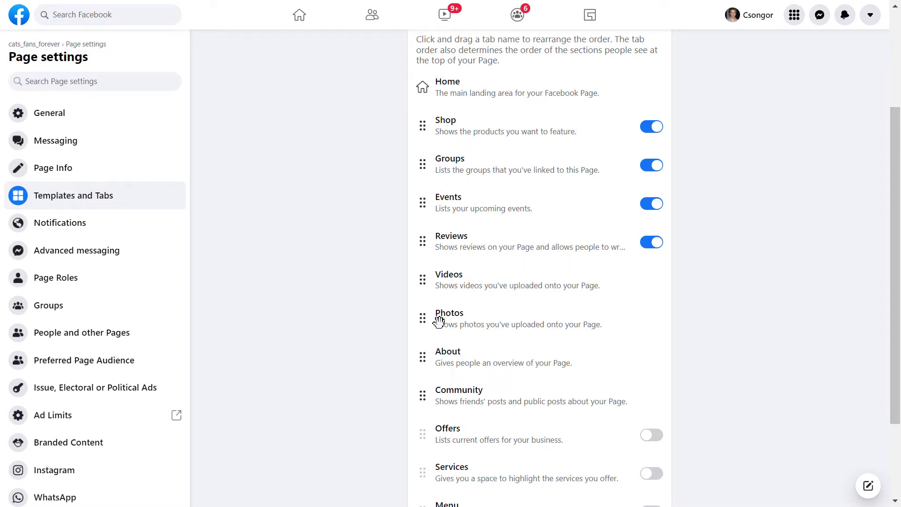
pyautogui.moveTo(173, 145)
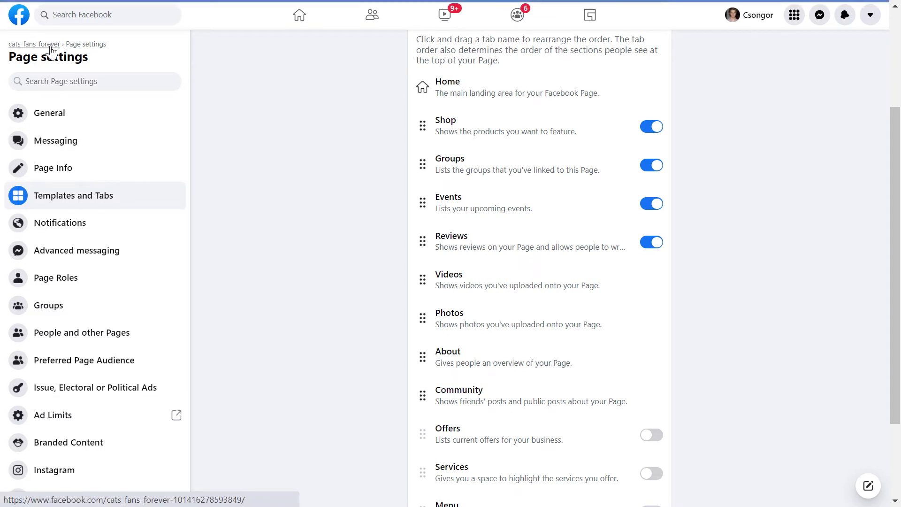
# Return to the cats_fans_forever page and view its new Shop tab
pyautogui.click(34, 44)
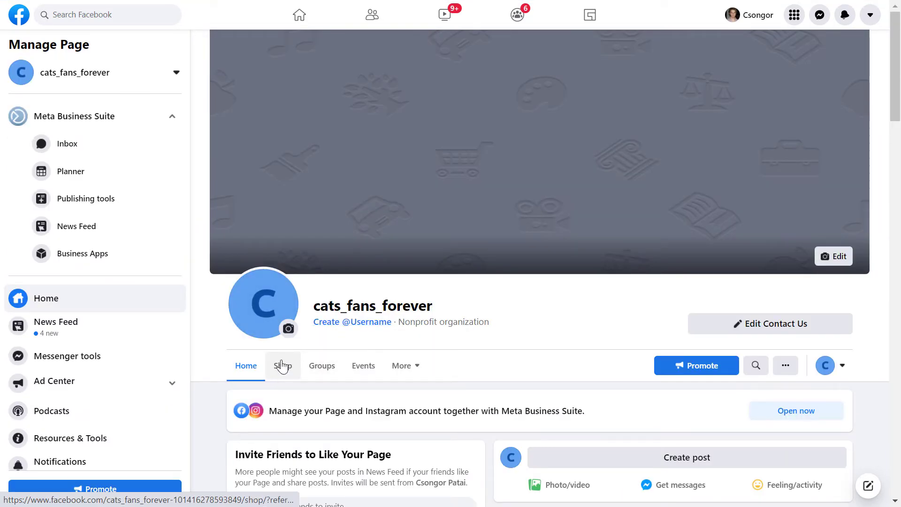
pyautogui.click(283, 366)
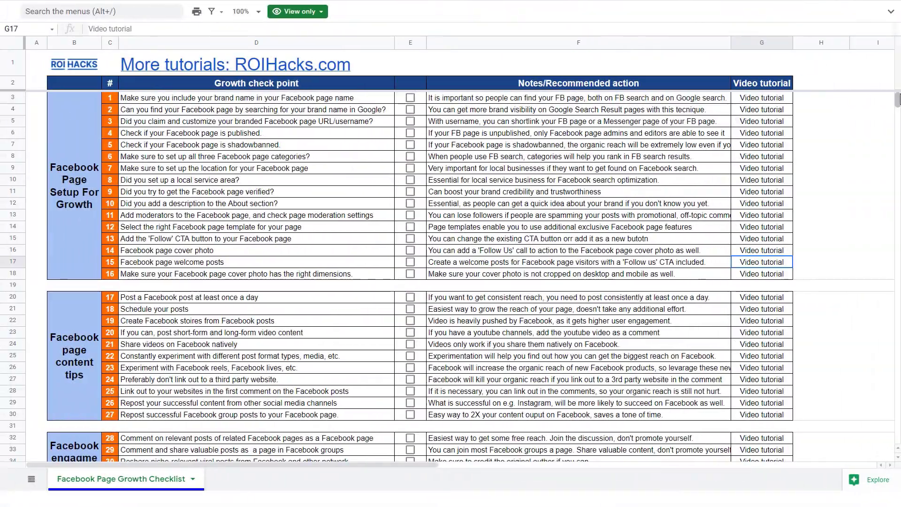
pyautogui.scroll(-3)
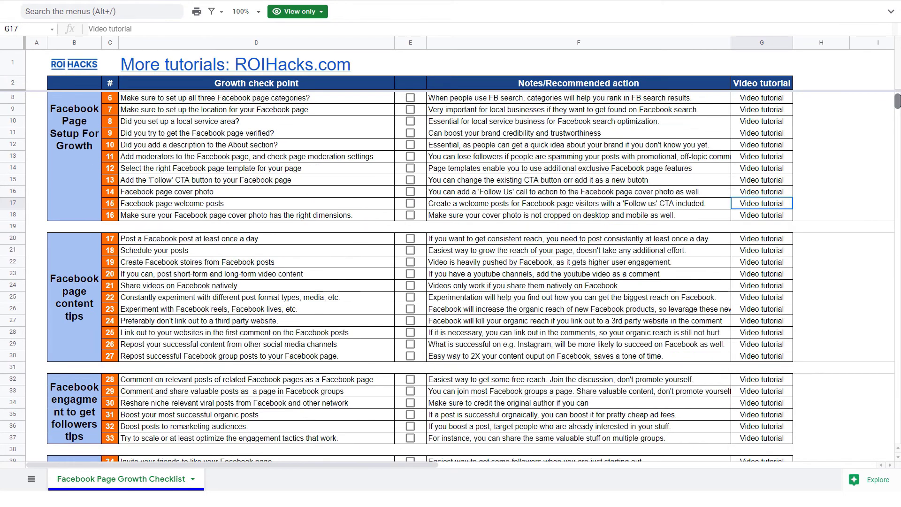
pyautogui.scroll(-3)
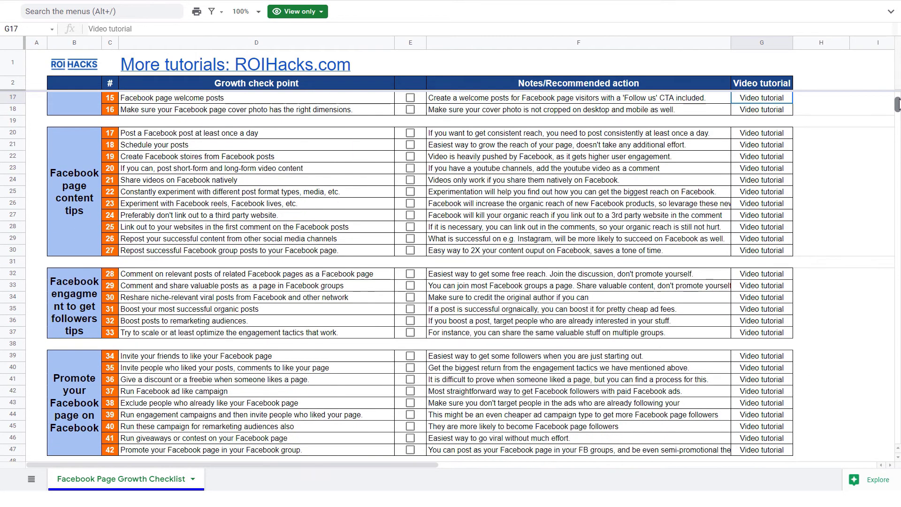
pyautogui.scroll(-3)
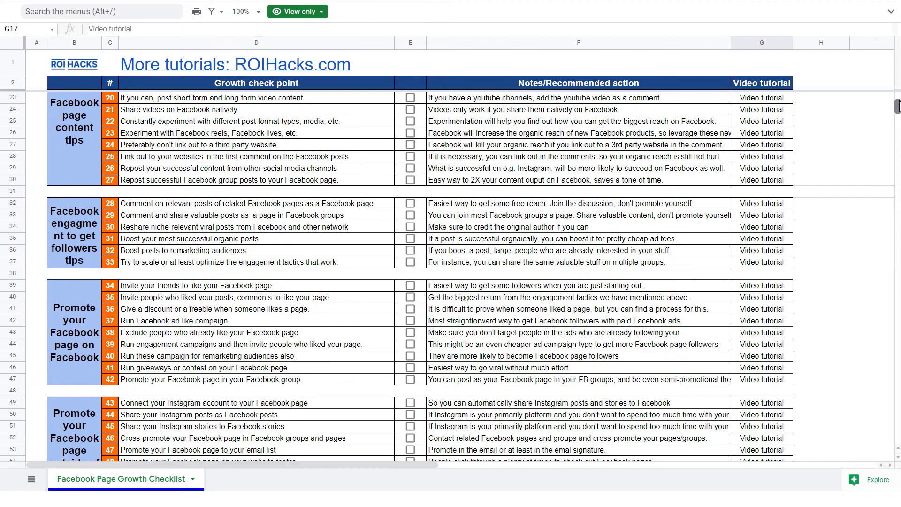
pyautogui.click(762, 98)
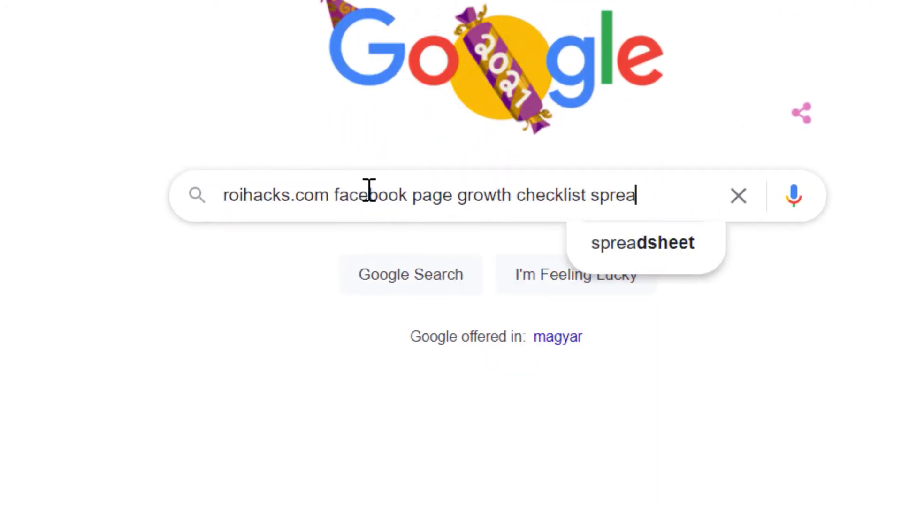
# Run the Google search for 'roihacks.com facebook page growth checklist spreadsheet'
pyautogui.press('Enter')
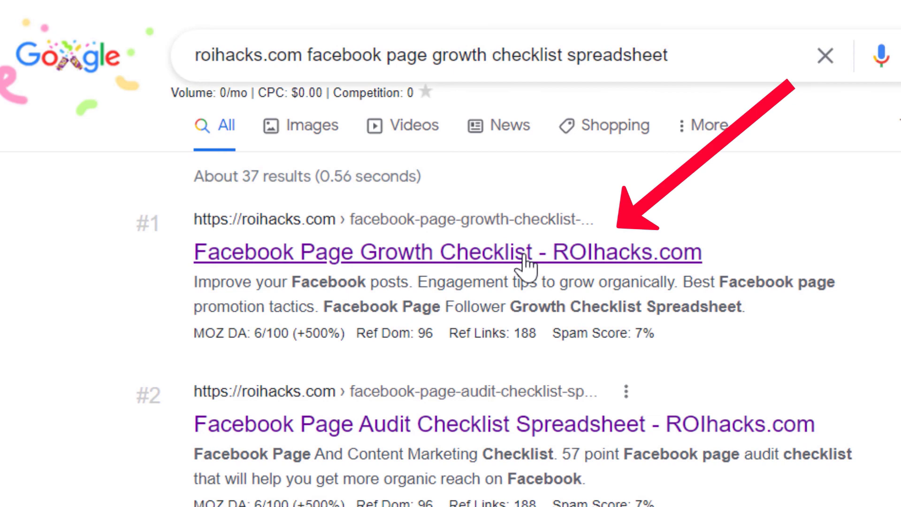